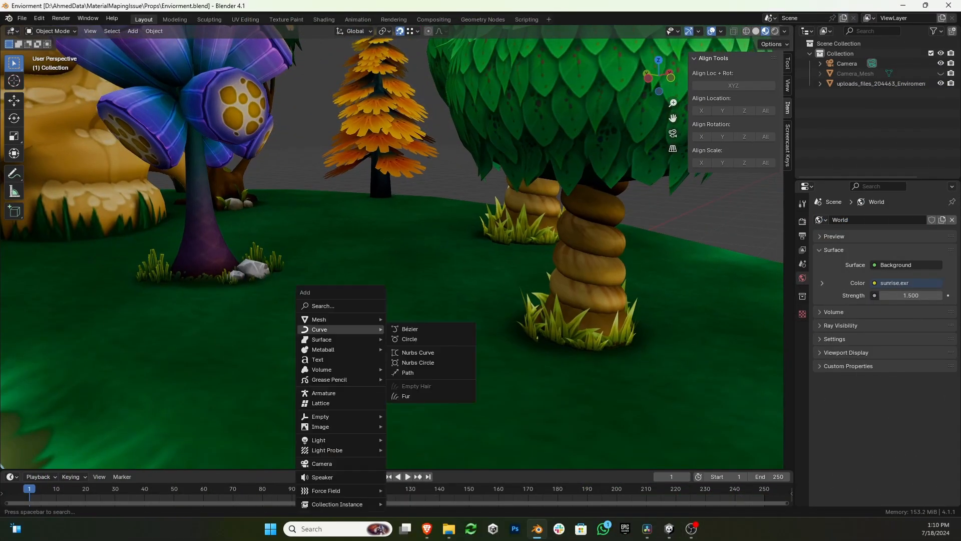
Add a cube, scale it larger, and extrude its top face upward into a second block.
left_click(318, 320)
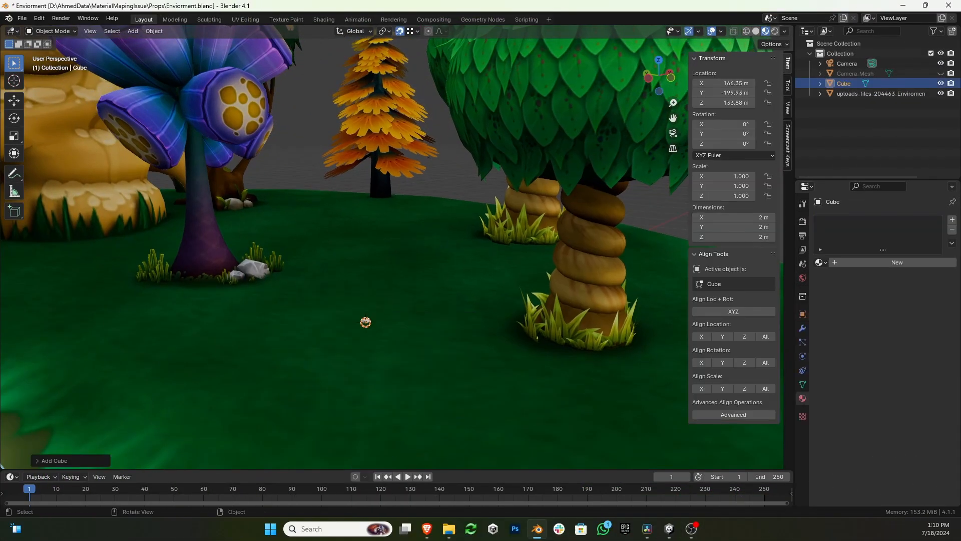
key("s")
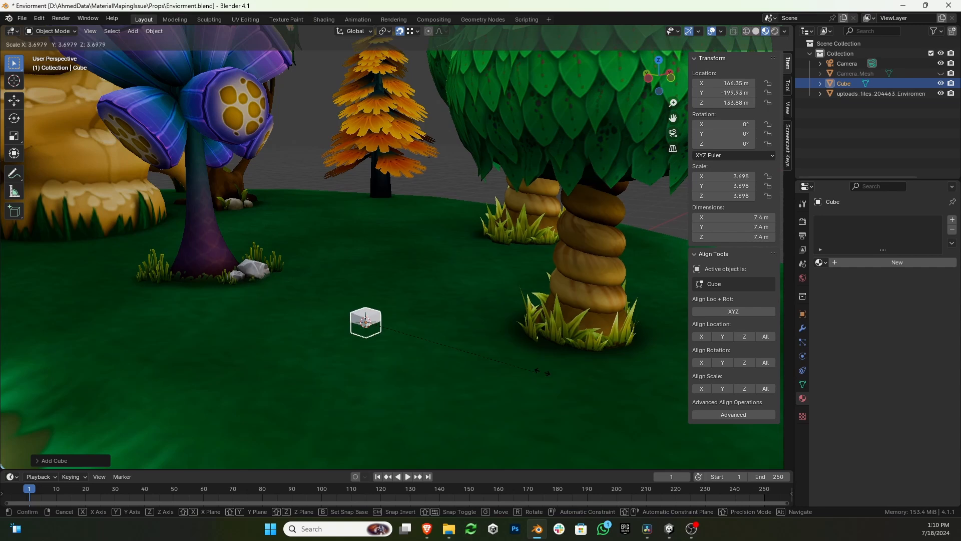
left_click(364, 323)
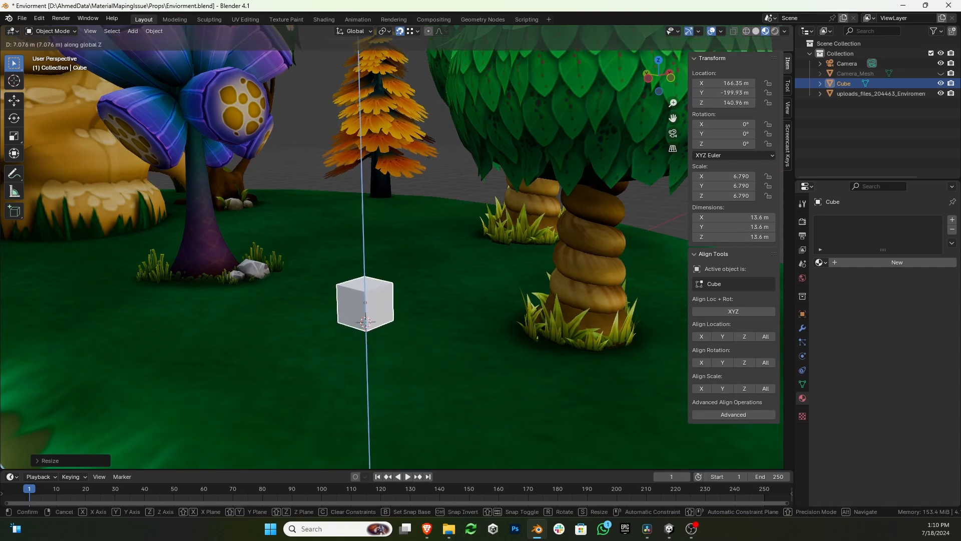
key("Tab")
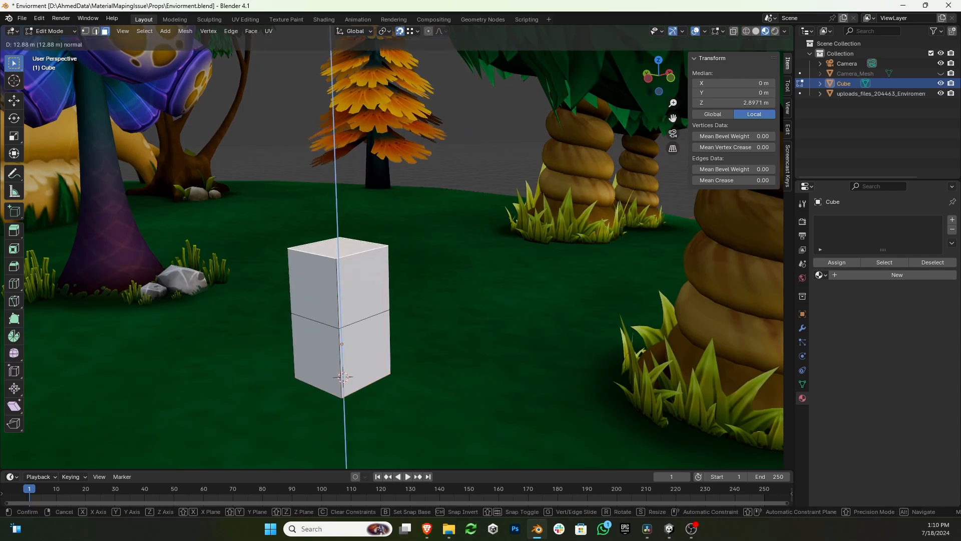
mouse_move(334, 165)
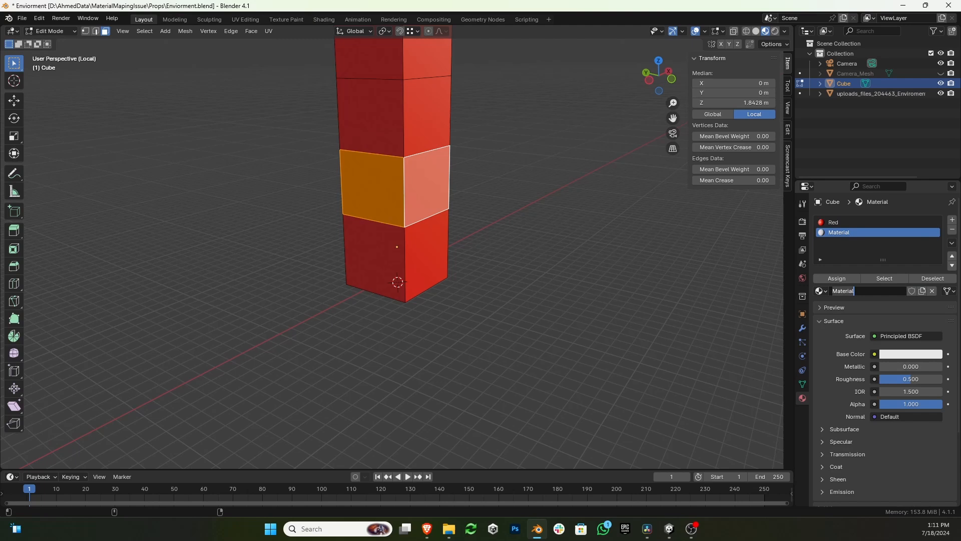
Assign a yellow material to the selected tower faces via the Base Color picker.
left_click(911, 354)
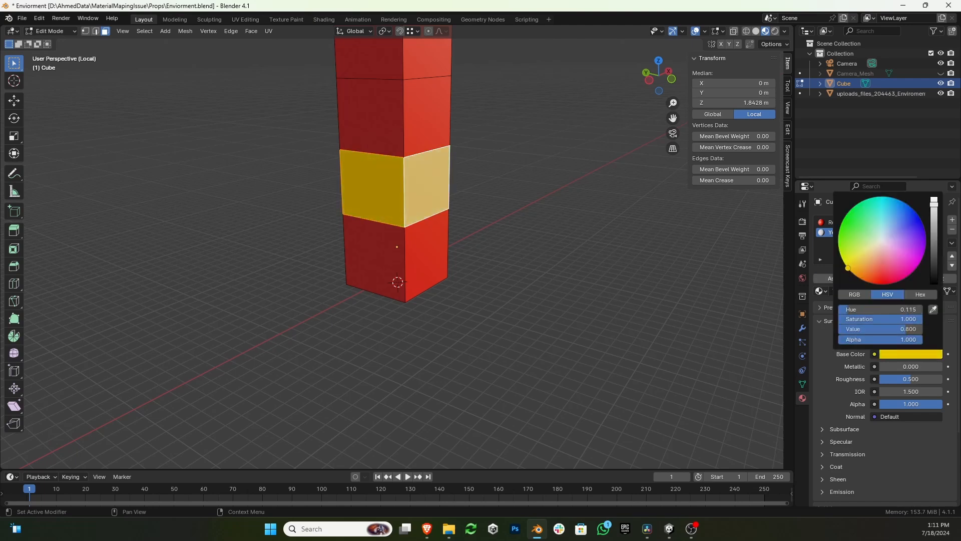
left_click(833, 222)
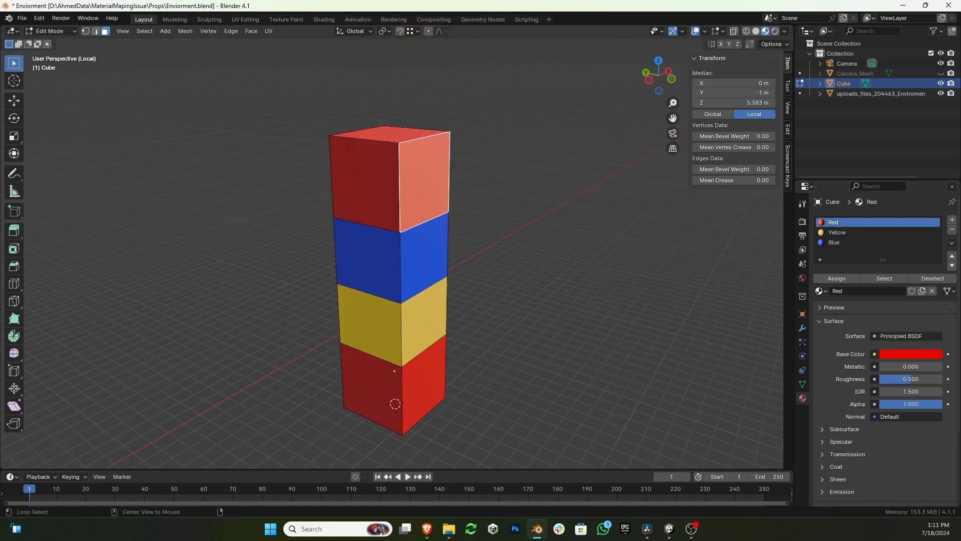
left_click(878, 252)
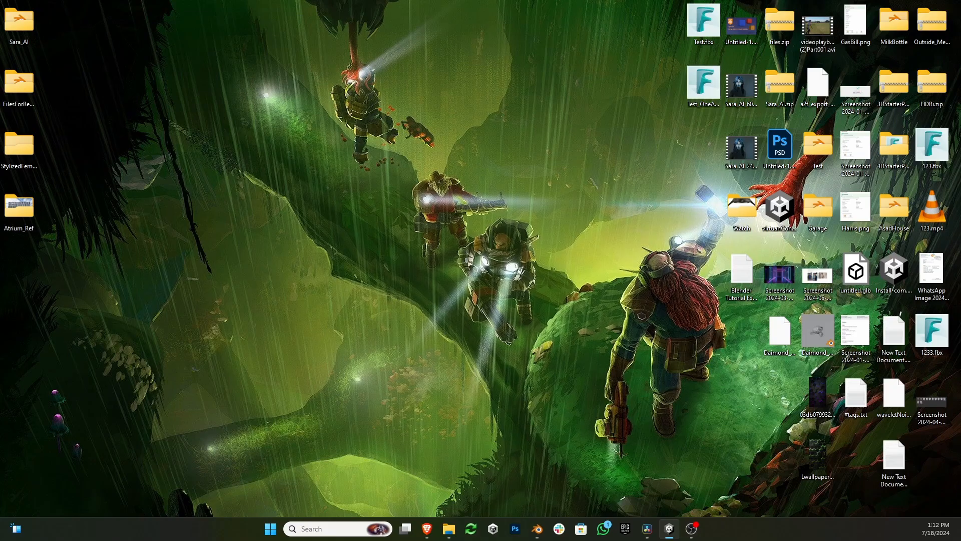
left_click(448, 528)
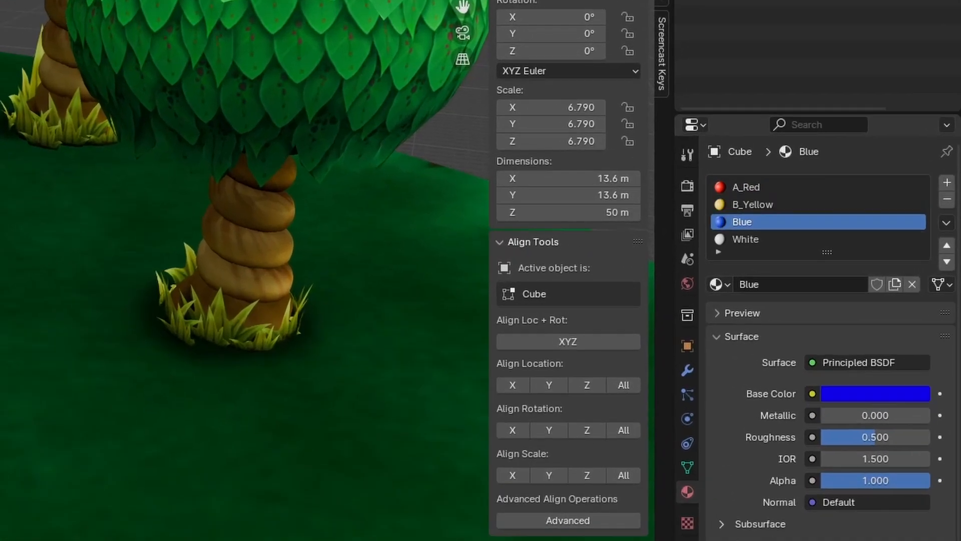
Rename the blue material C_Blue and export the tower as Cube.fbx.
left_click(742, 240)
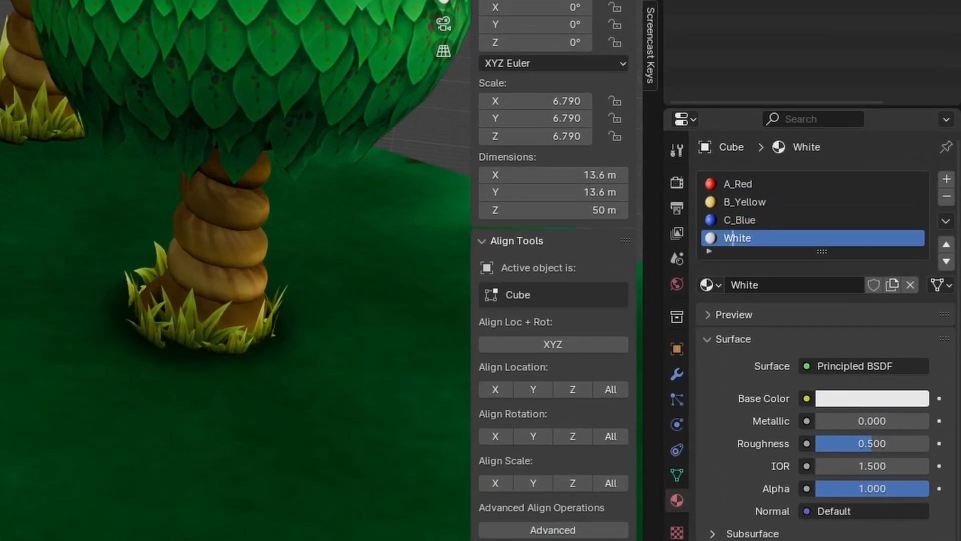
left_click(21, 18)
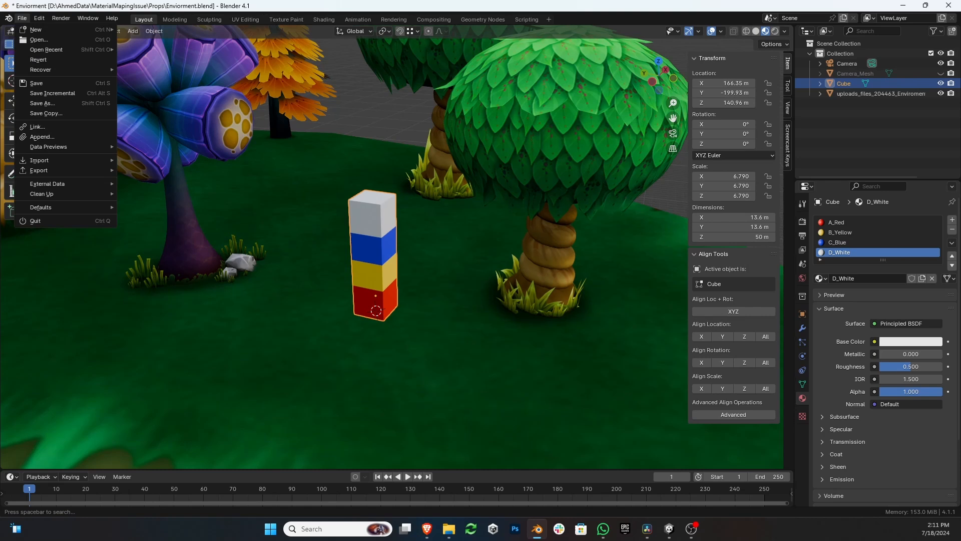
left_click(39, 170)
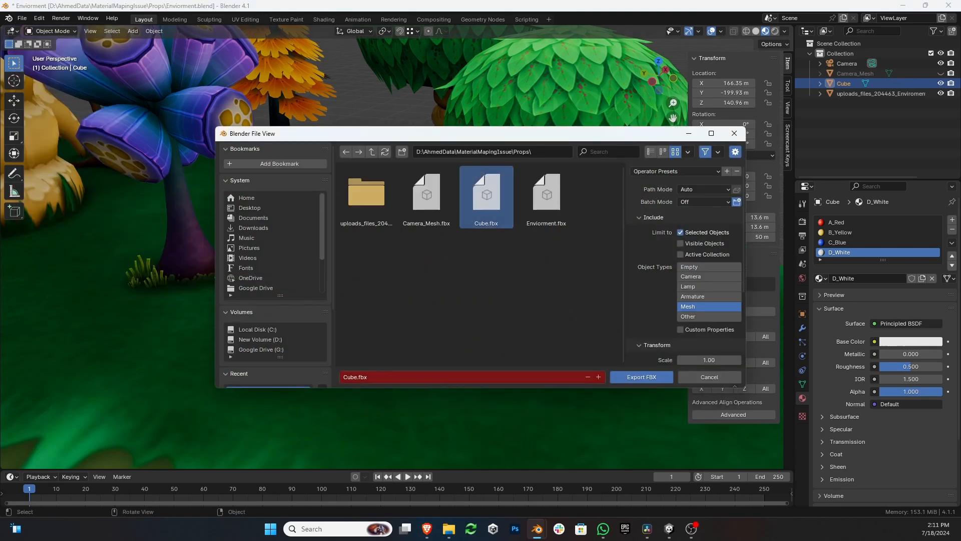
left_click(640, 377)
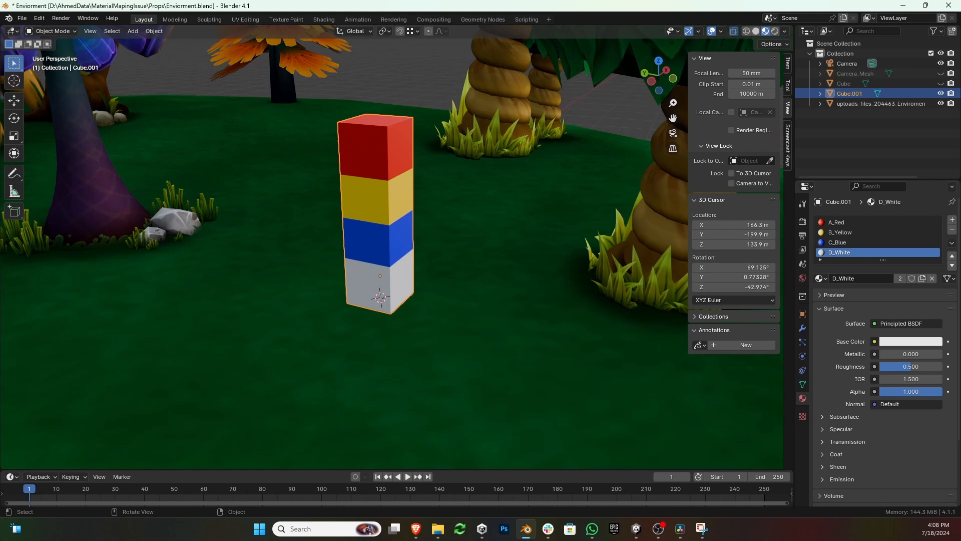
Bring up the File menu while the separated Cube.001 mesh is open for editing.
left_click(21, 18)
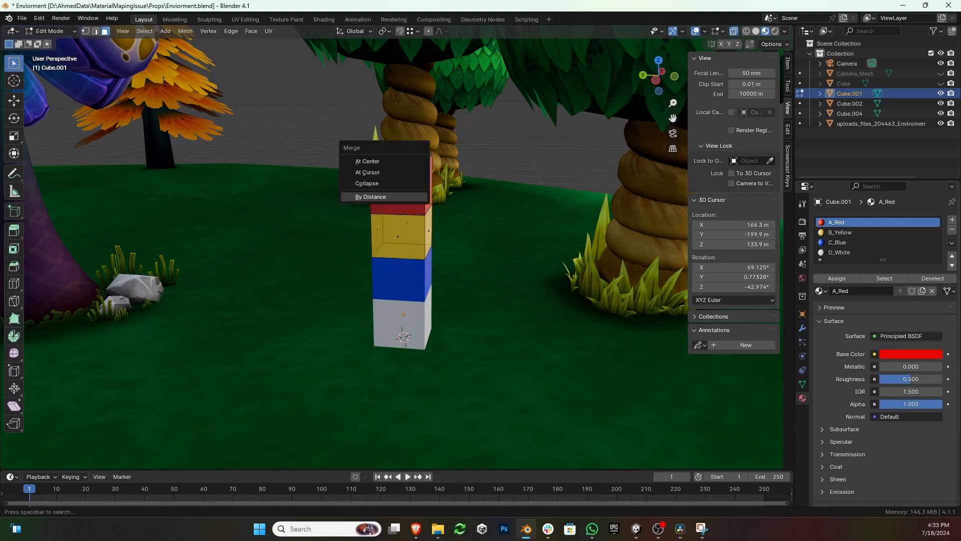
Merge vertices by distance, join the blocks into one Cube.001, and start the FBX export.
left_click(370, 196)
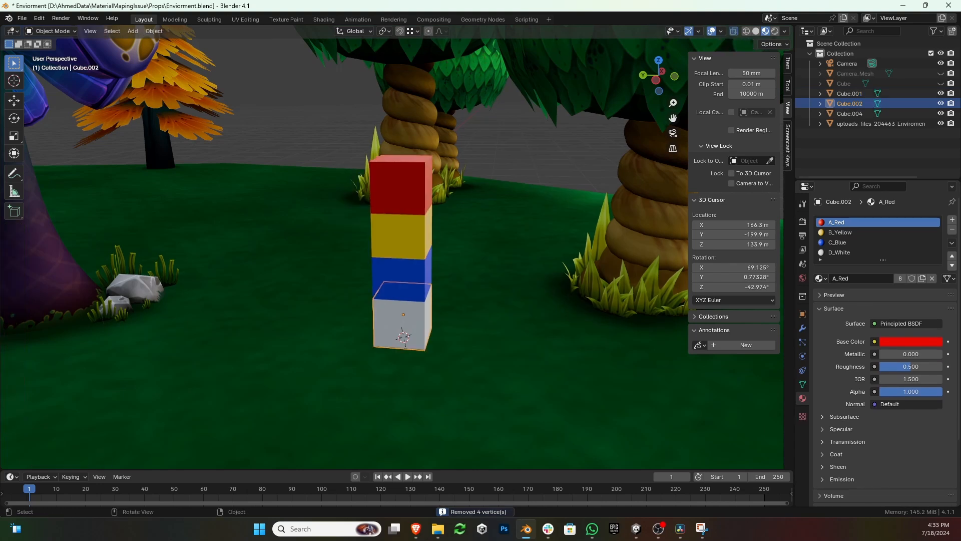
left_click(850, 114)
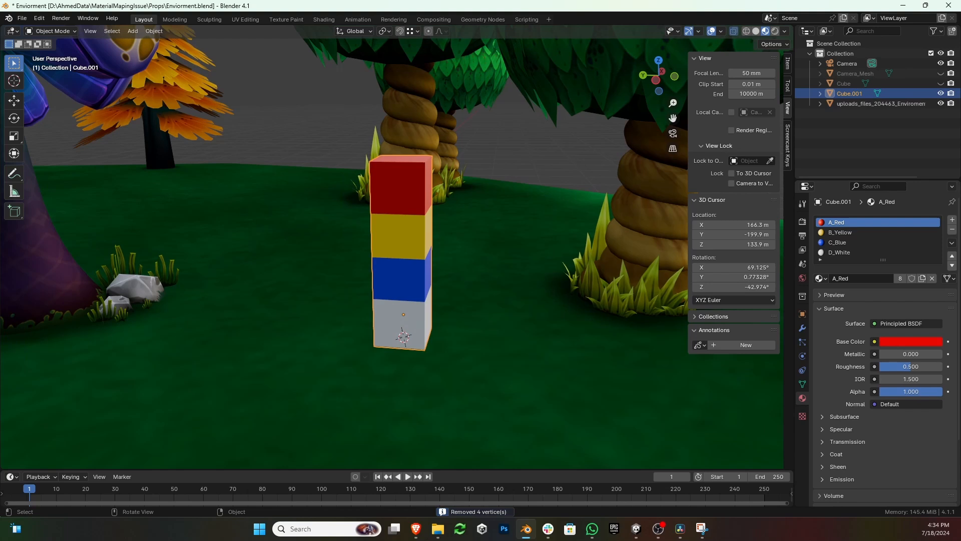
left_click(21, 18)
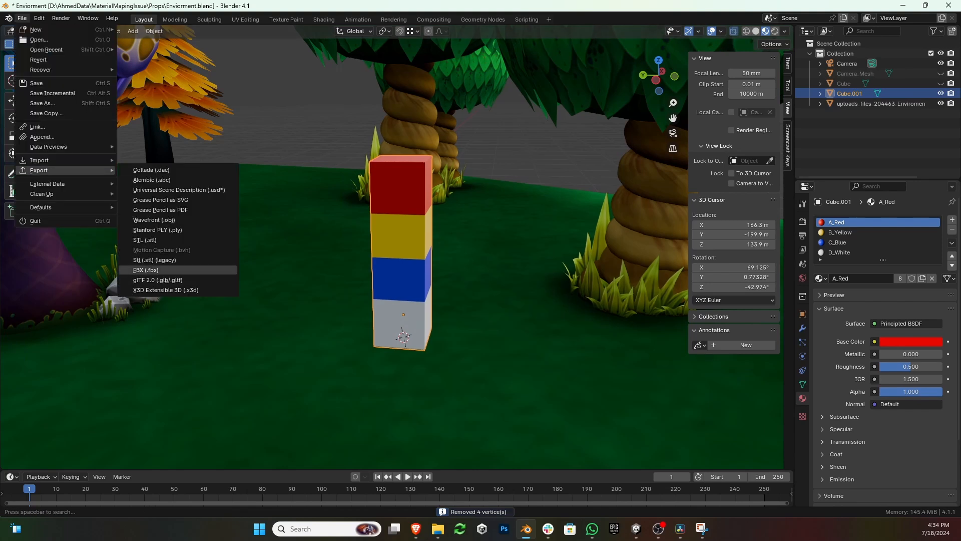